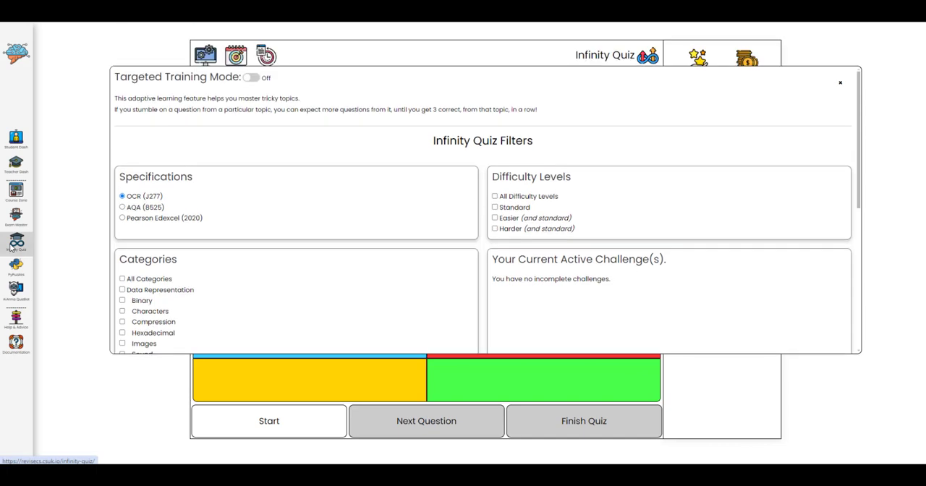
# - Try the AQA and Edexcel specifications, toggle Targeted Training on and off, then close the filters
pyautogui.click(122, 207)
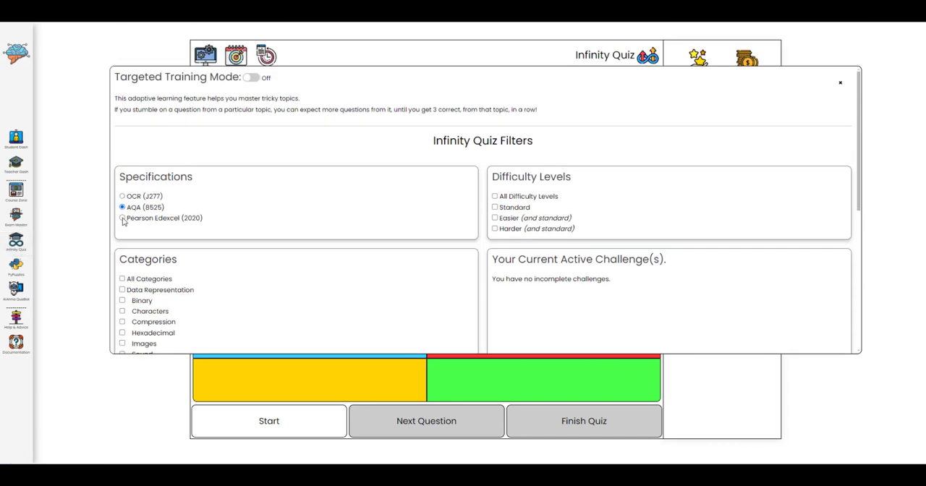
pyautogui.click(121, 196)
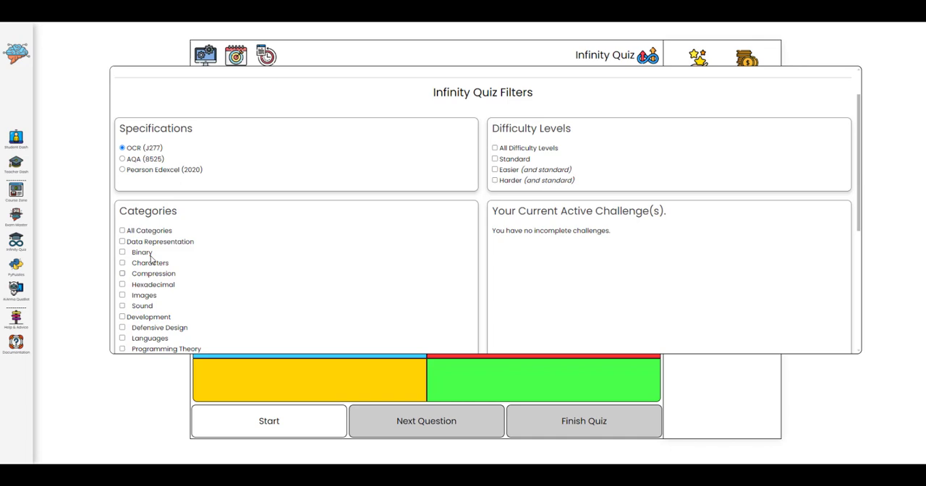
pyautogui.click(251, 79)
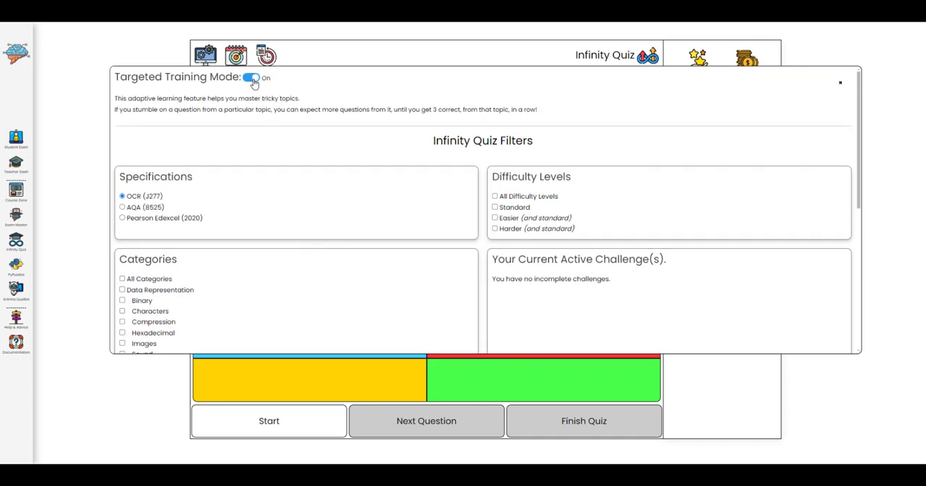
pyautogui.click(251, 78)
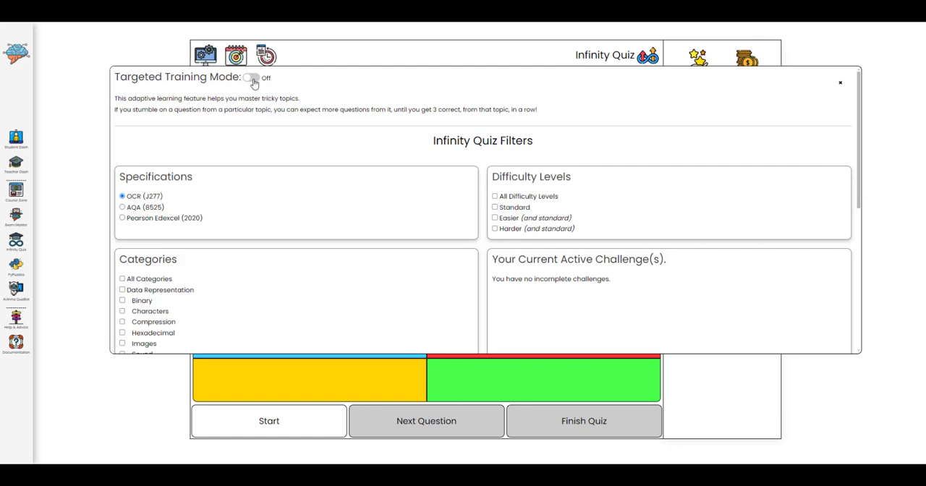
pyautogui.click(840, 82)
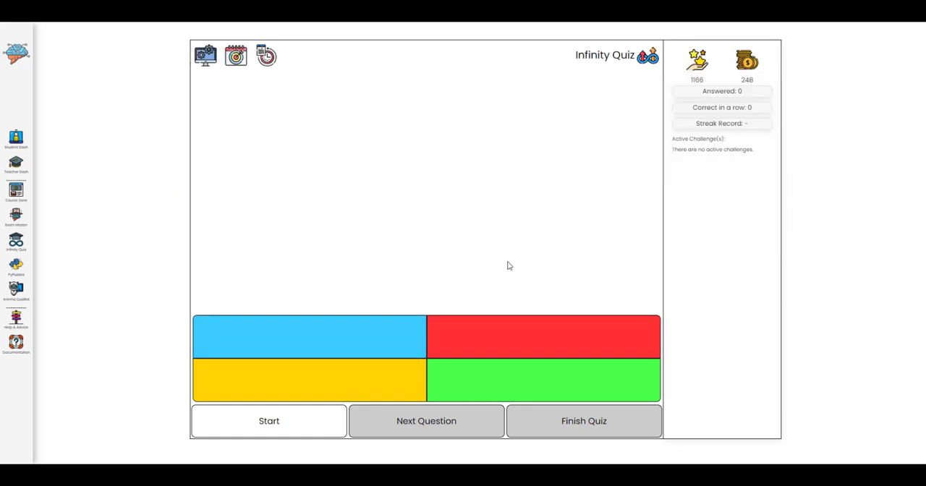
# - Answer the practice questions ('It doubles in value', 'Binary search'), finish at 100%, and go to Teacher Dash
pyautogui.click(268, 421)
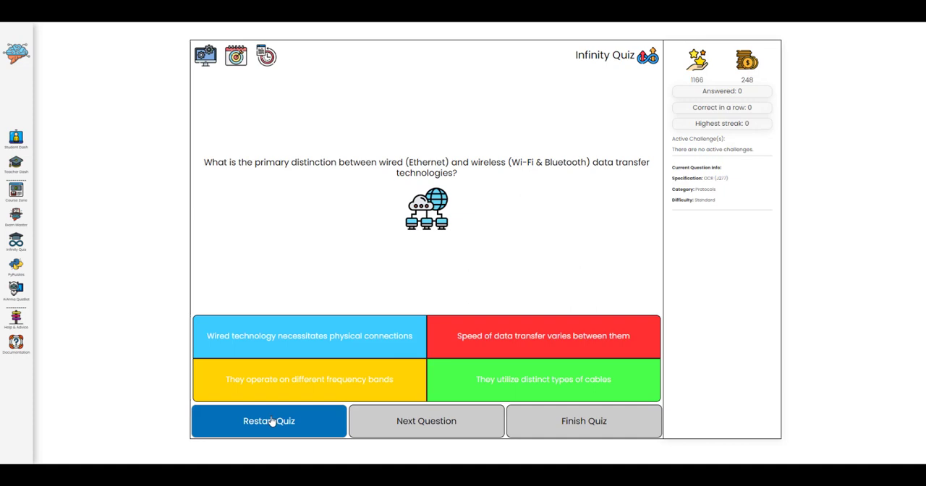
pyautogui.moveTo(347, 342)
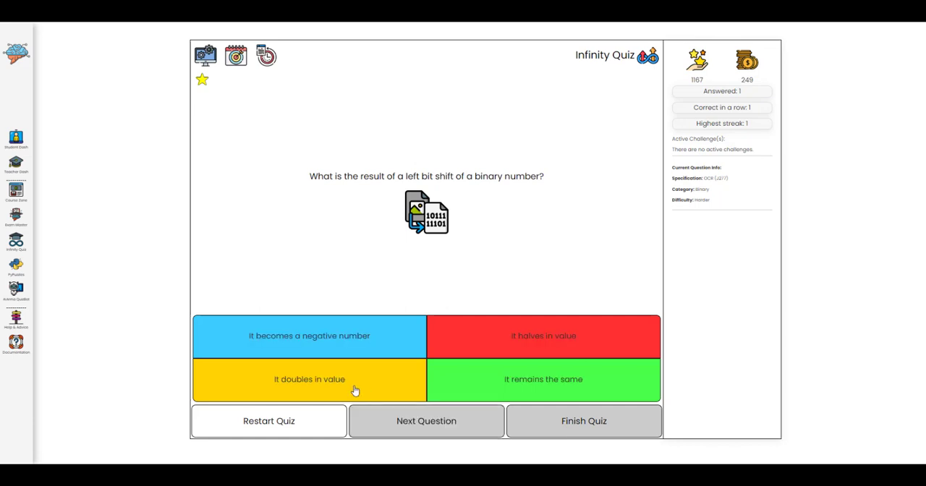
pyautogui.click(426, 420)
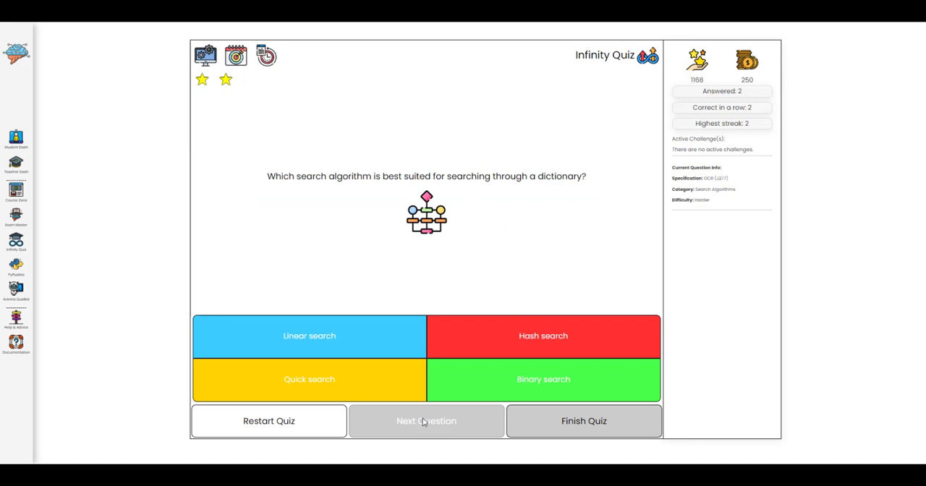
pyautogui.click(544, 379)
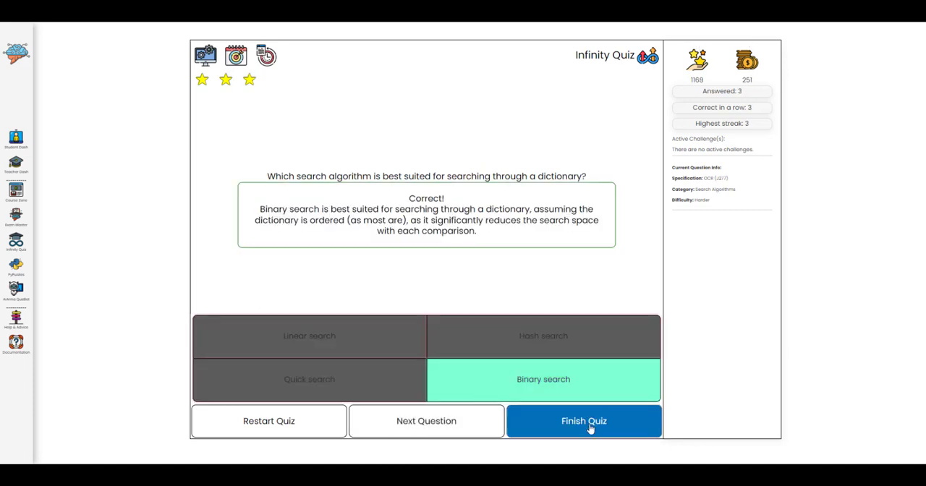
pyautogui.click(583, 421)
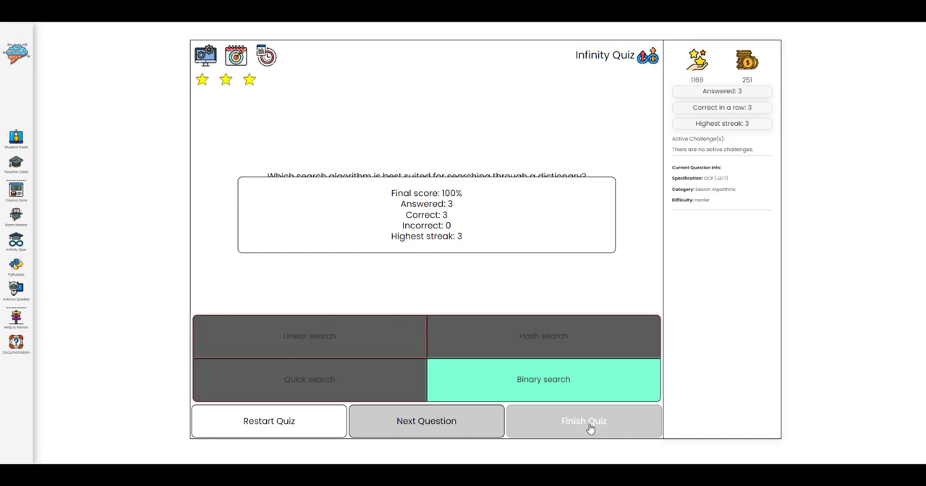
pyautogui.click(584, 421)
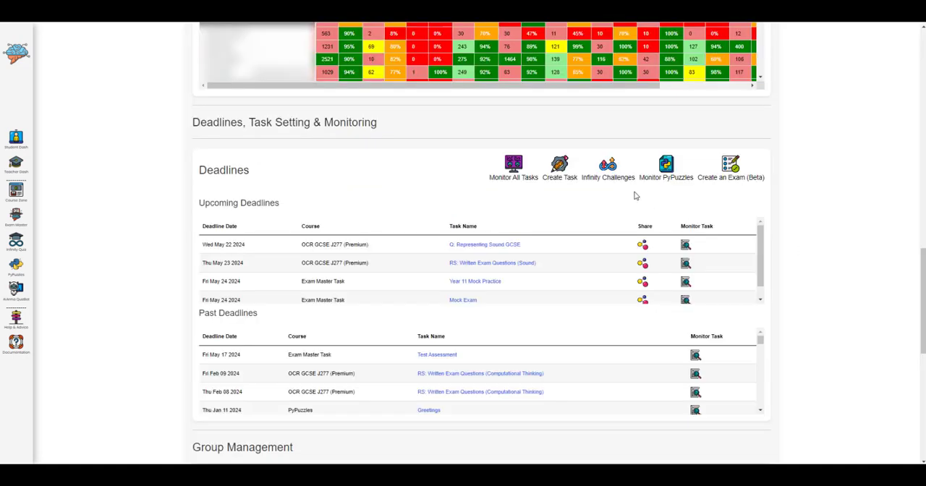
# - Begin an Infinity Challenge named 'Test Challenge' with 10 questions
pyautogui.click(608, 165)
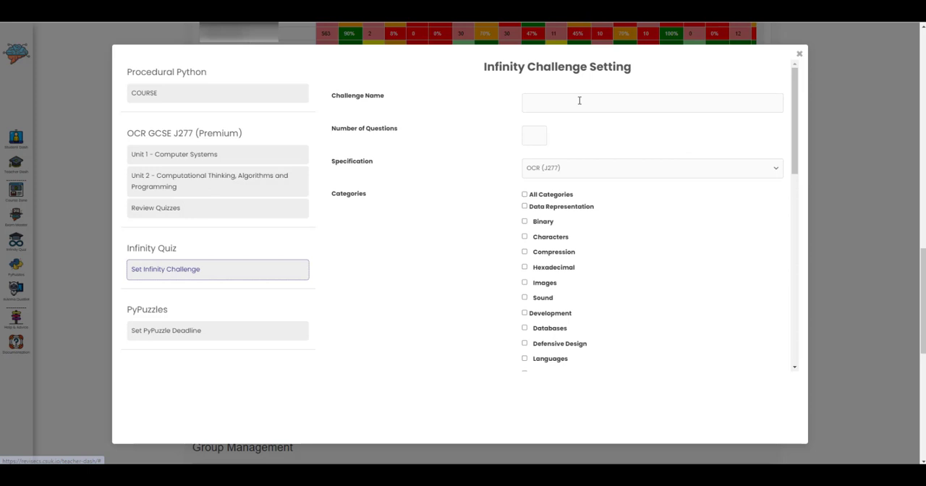
pyautogui.click(652, 102)
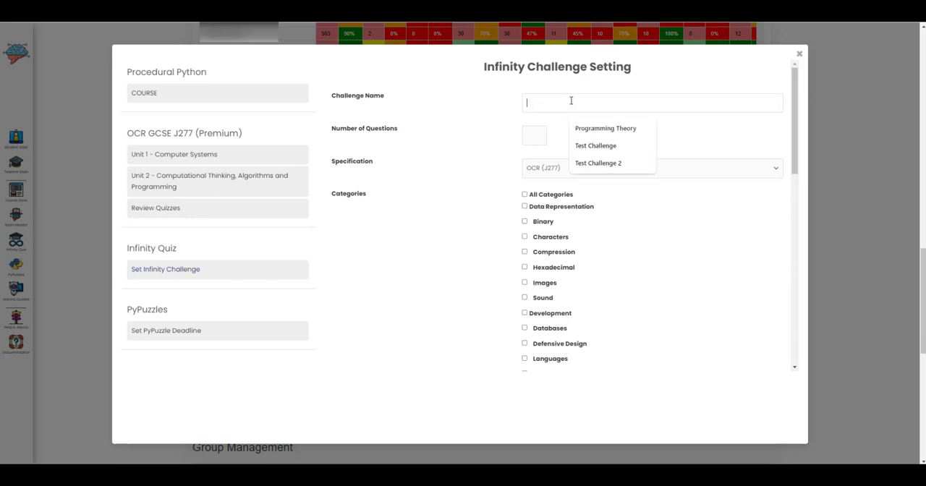
pyautogui.click(596, 145)
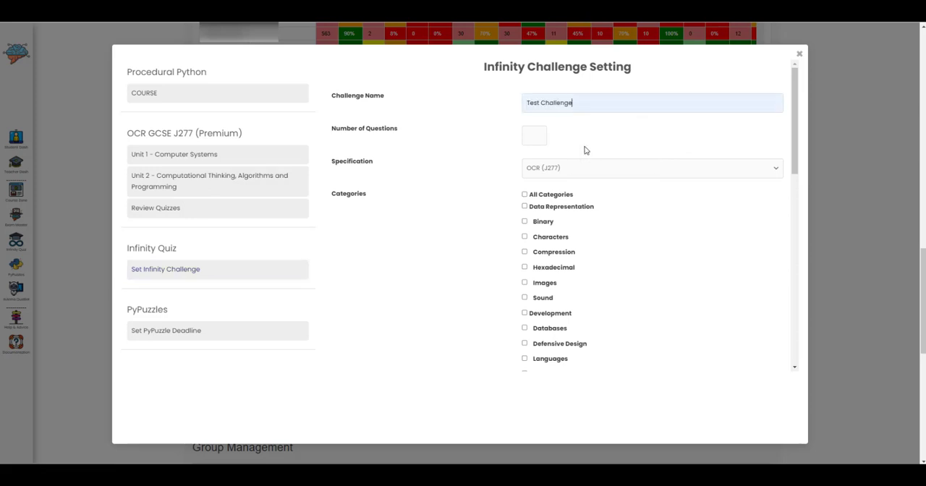
pyautogui.write('10')
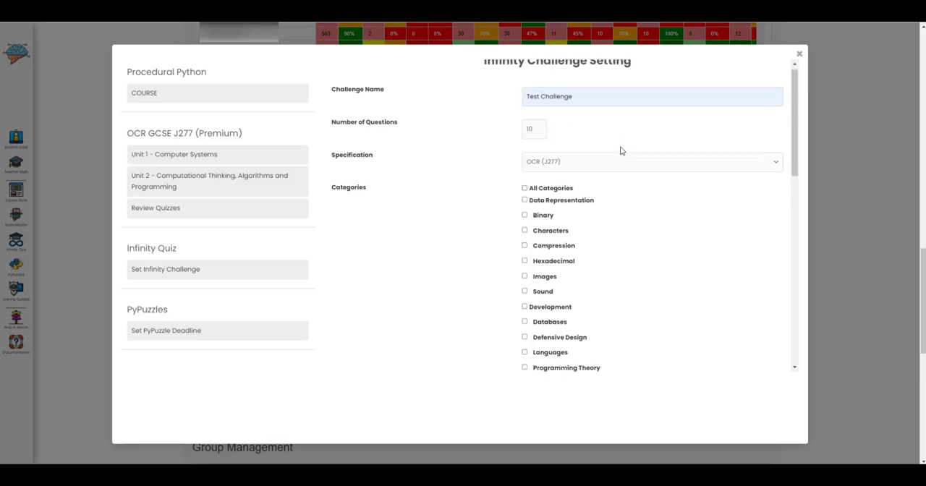
pyautogui.scroll(-3)
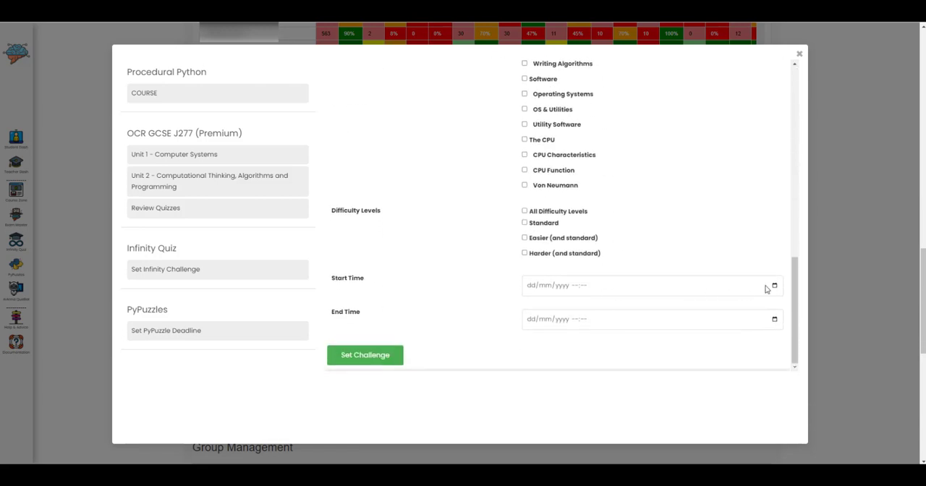
# - Schedule Test Challenge from 20/05/2024 14:25 to 27/05/2024 14:25 and set it
pyautogui.click(773, 285)
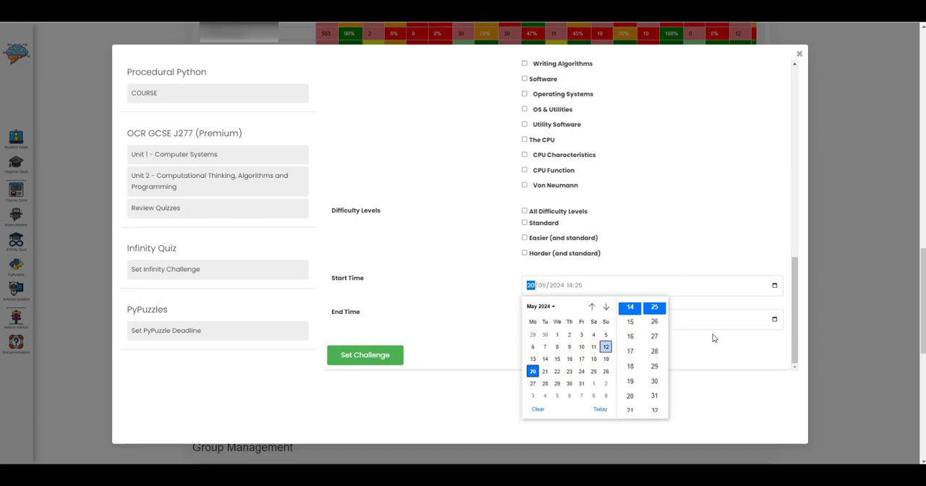
pyautogui.click(651, 319)
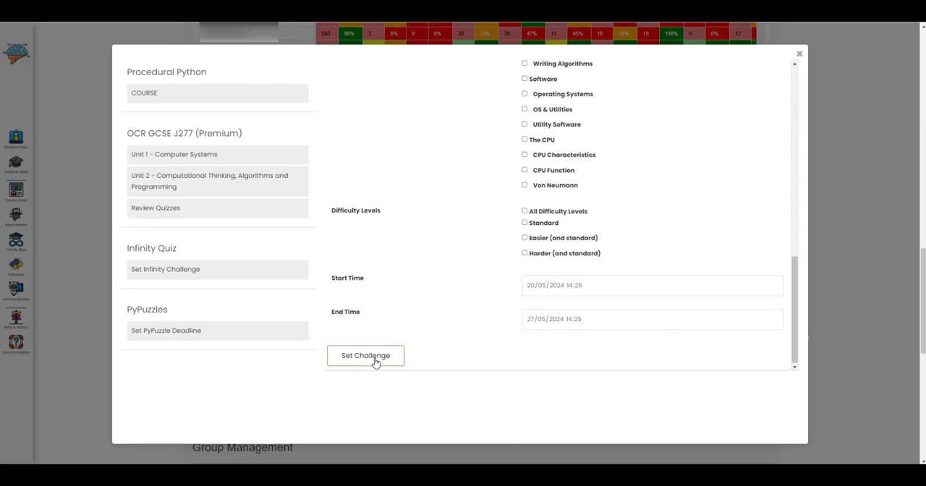
pyautogui.click(365, 355)
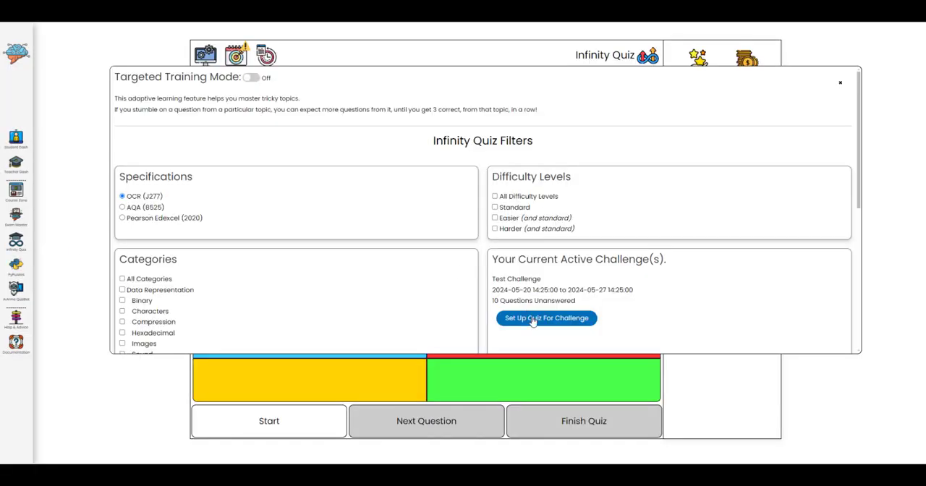
pyautogui.moveTo(720, 194)
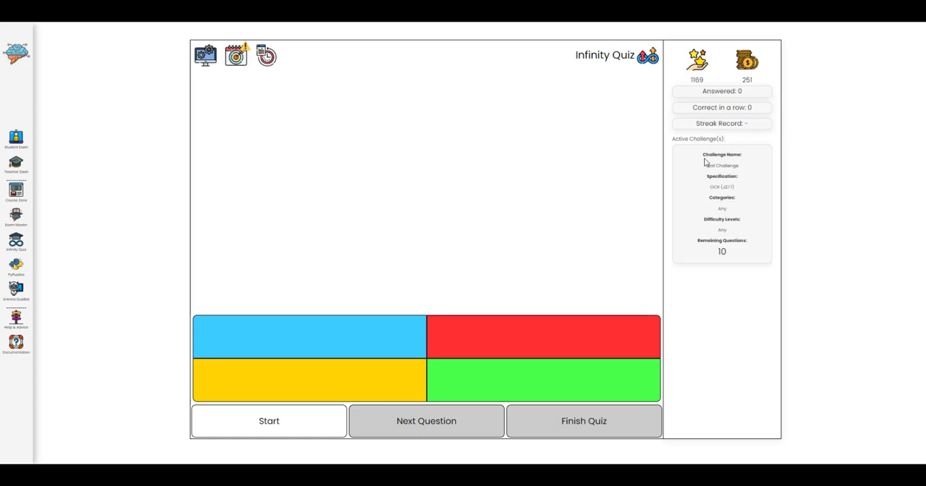
pyautogui.moveTo(574, 306)
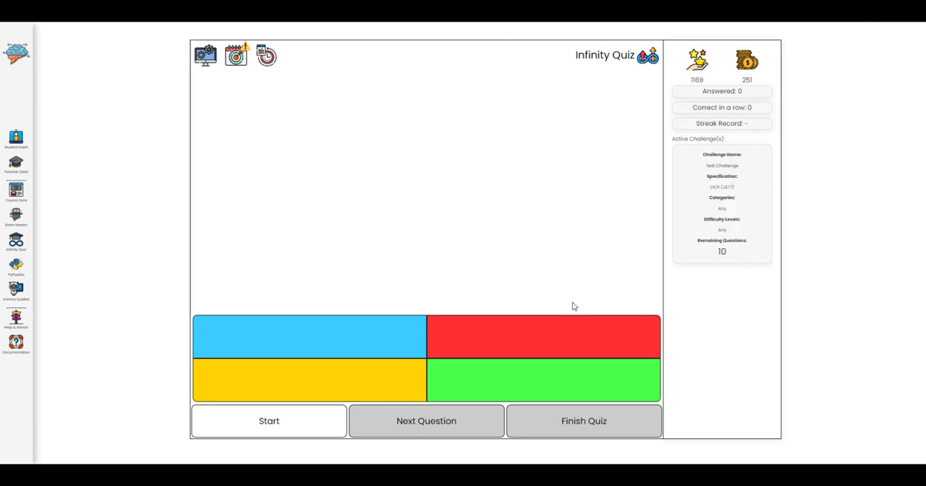
# - Start the Test Challenge quiz with its 10 questions
pyautogui.click(269, 422)
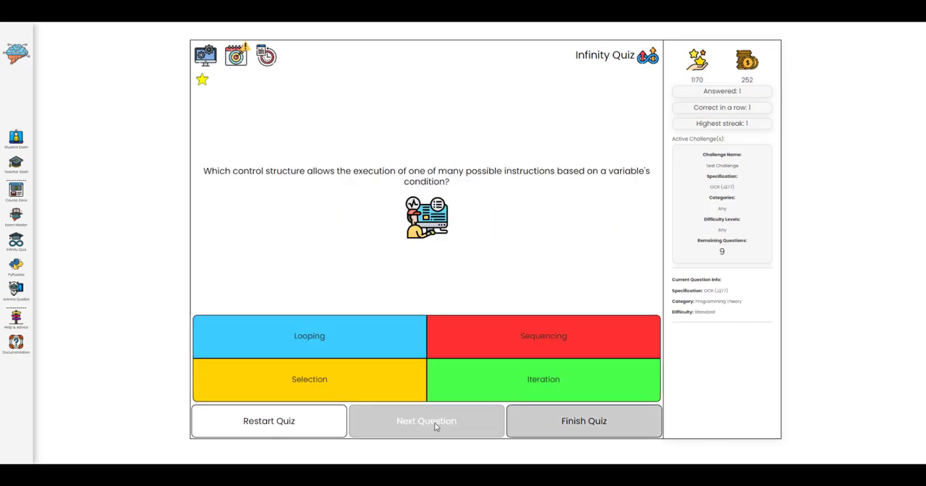
# - Answer the control structure, SQL injection, overclocking, pseudocode and memory management questions
pyautogui.click(427, 421)
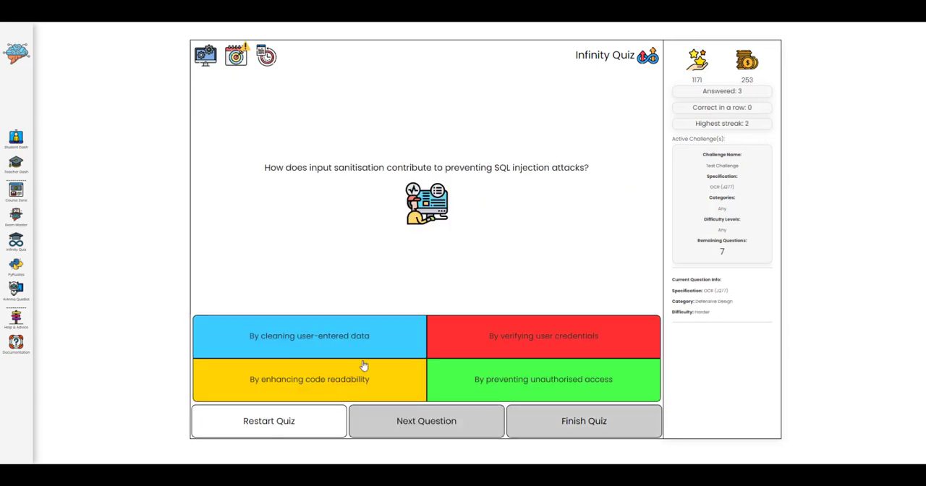
pyautogui.click(426, 420)
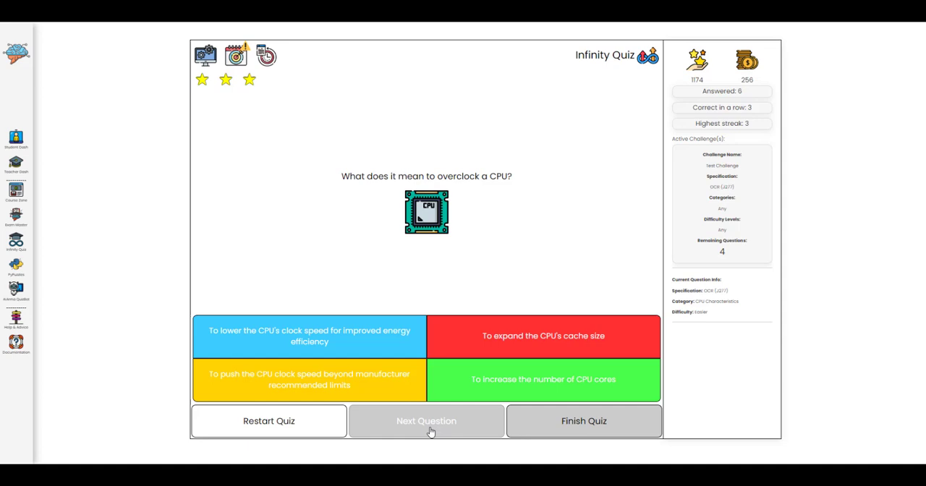
pyautogui.click(426, 420)
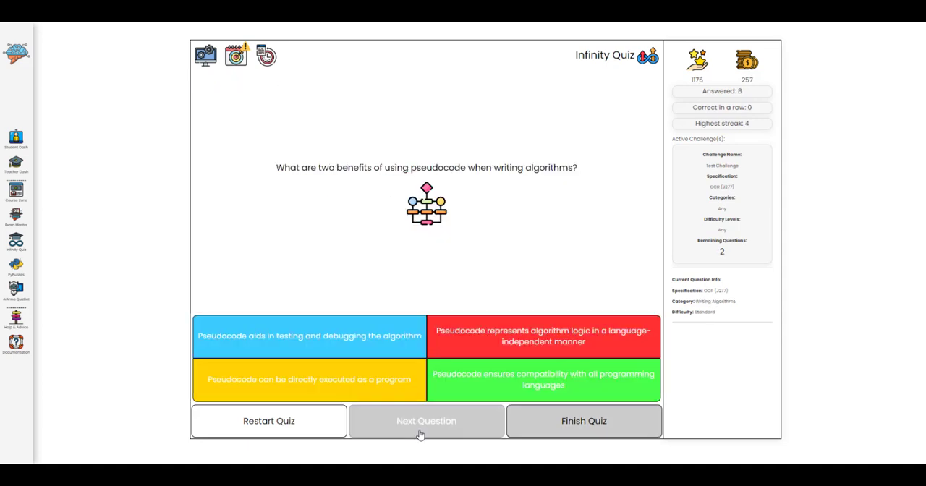
pyautogui.click(427, 421)
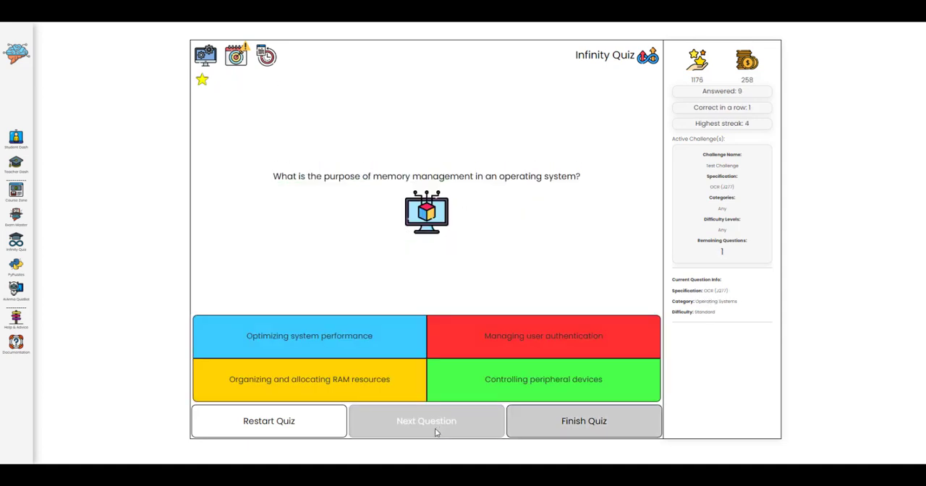
pyautogui.click(309, 380)
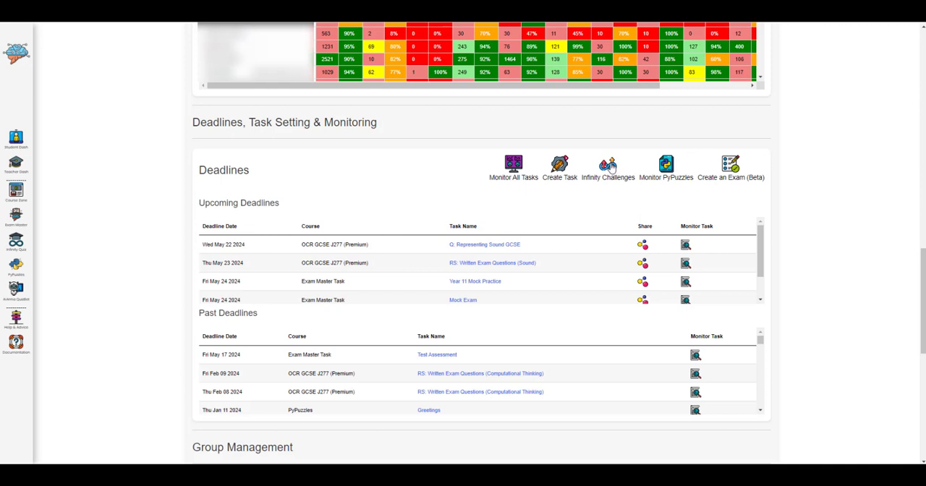
# - Open Test Challenge from the Infinity Challenges list and scroll through its leaderboard
pyautogui.click(608, 165)
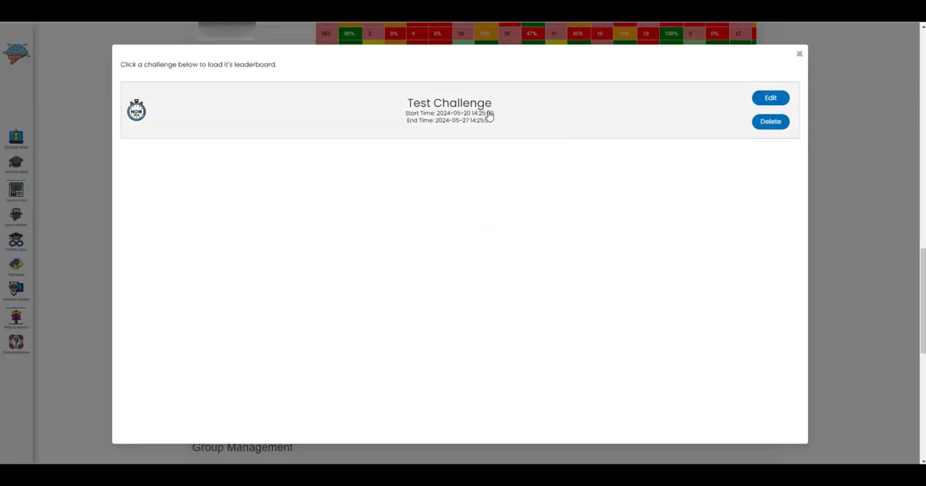
pyautogui.click(449, 112)
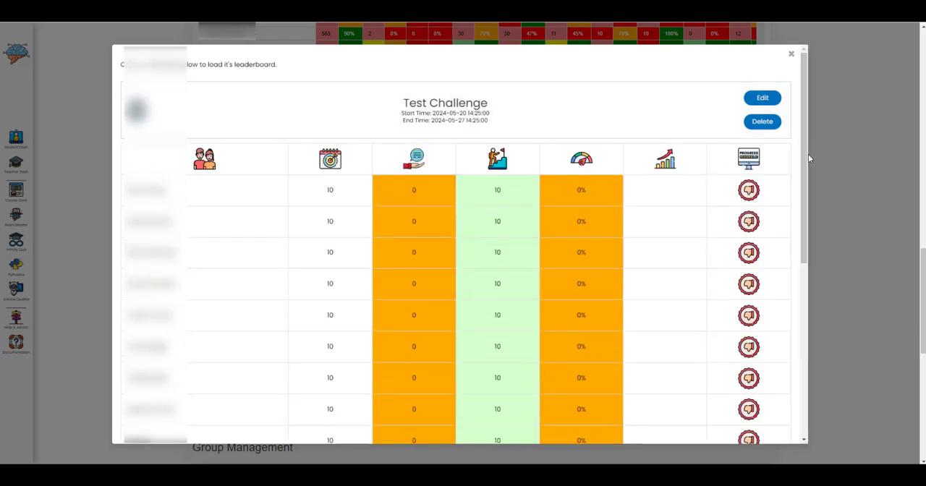
pyautogui.scroll(-3)
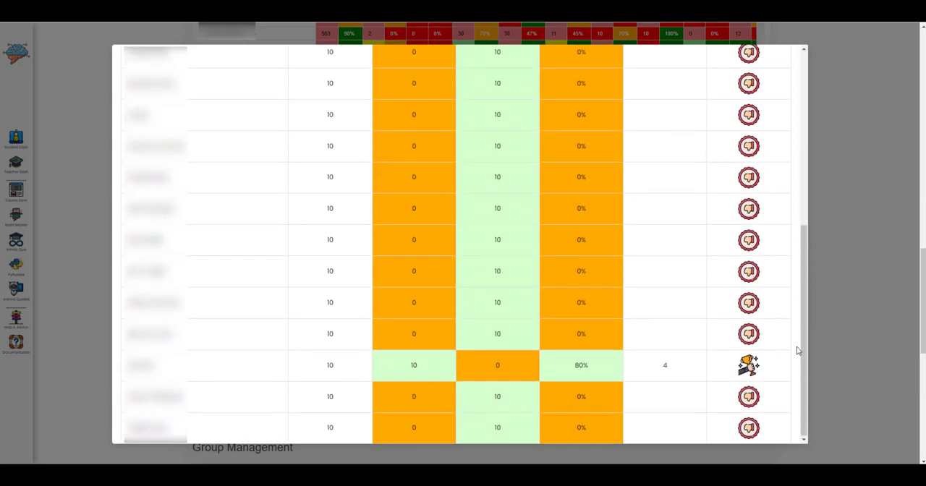